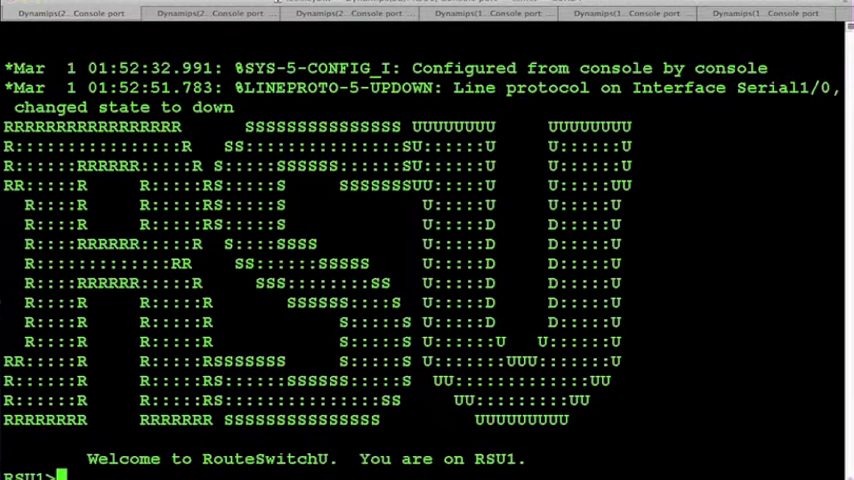
# On RSU1, enter Serial1/0 configuration and set Frame Relay encapsulation
pyautogui.write('en')
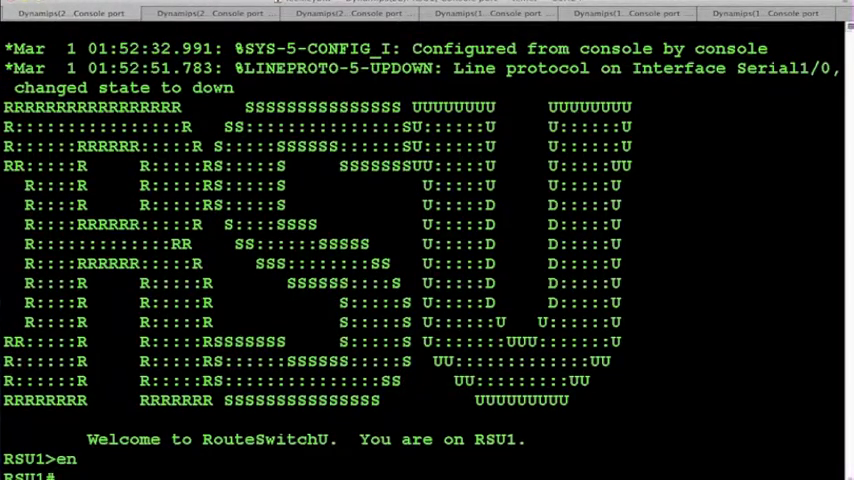
pyautogui.write('conf t')
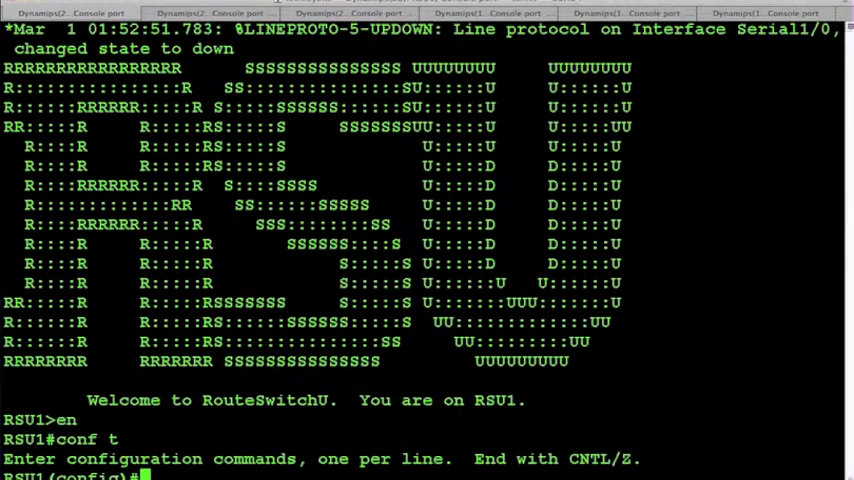
pyautogui.write('inte s1/0')
pyautogui.write('shut')
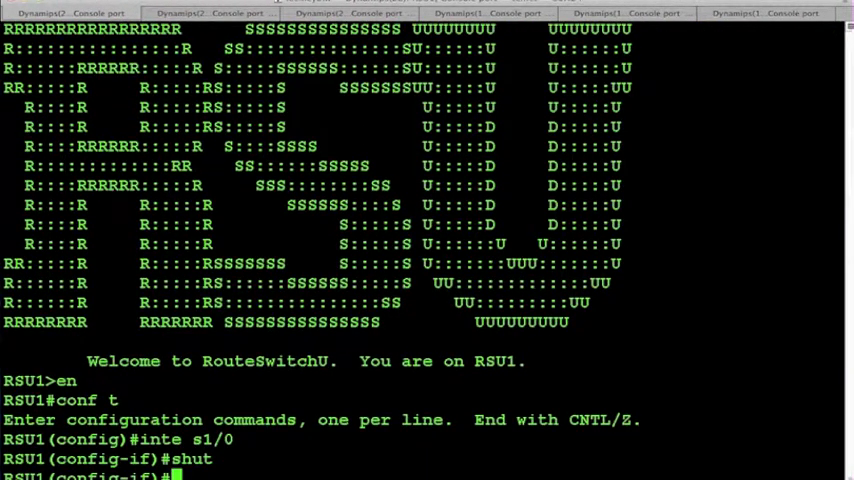
pyautogui.write('encaps fram')
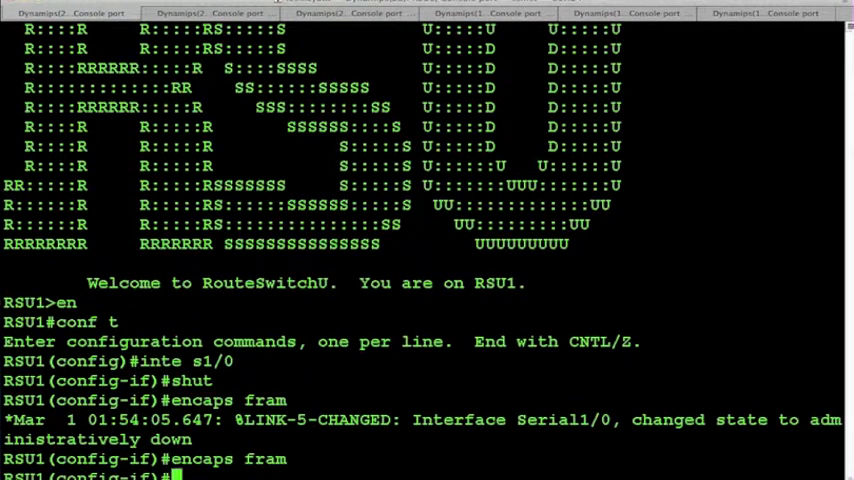
# Disable inverse ARP, address Serial1/0 as 10.0.0.1/24, enable it, and move to RSU2
pyautogui.write('no fram i')
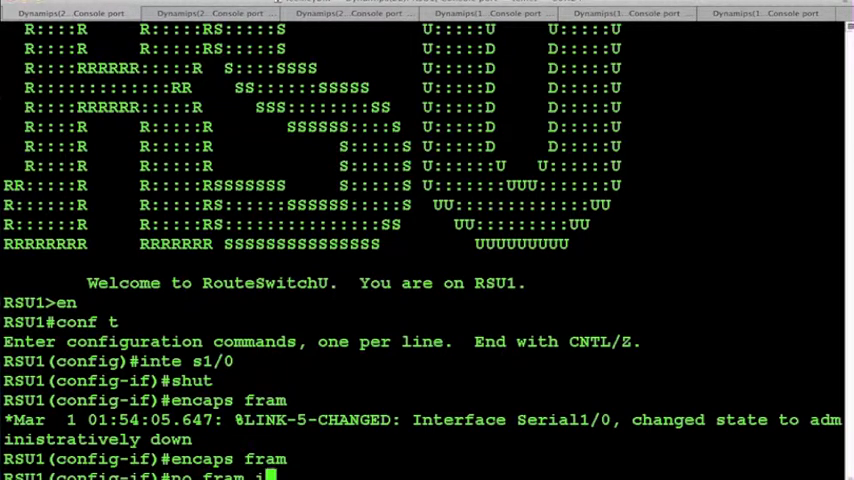
pyautogui.write('no fram inv')
pyautogui.write('ip add 10.0.0.1 255.255.255.0')
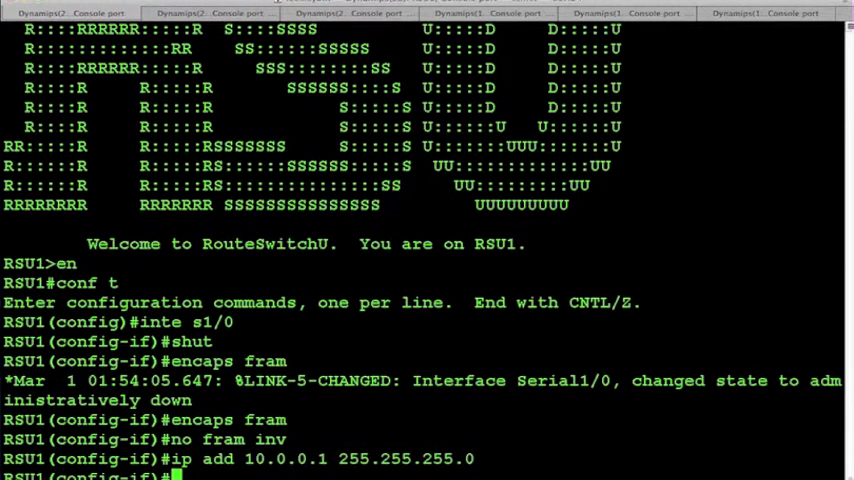
pyautogui.write('no shut')
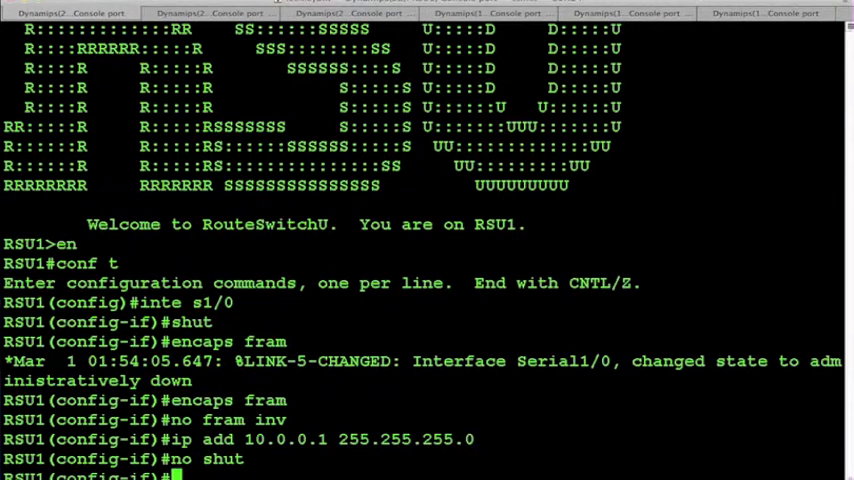
pyautogui.click(200, 13)
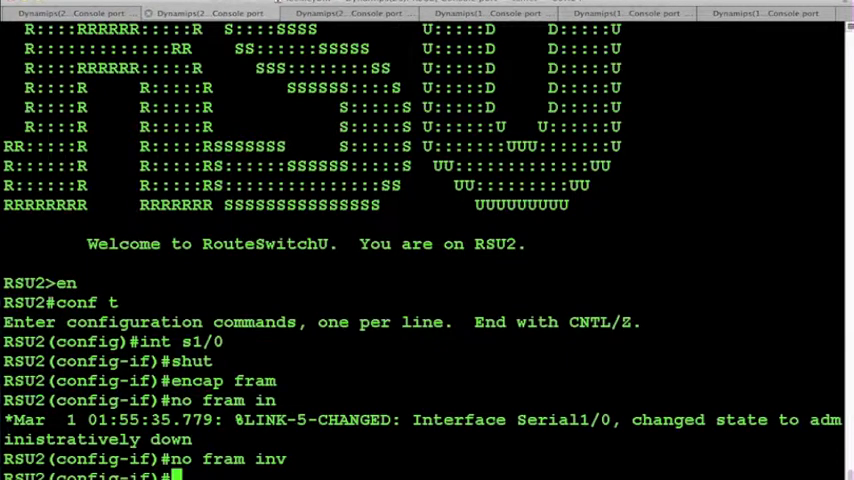
# Give RSU2's Serial1/0 address 10.0.0.2/24 and bring it up
pyautogui.write('ip add 10.0.0.2 255.25')
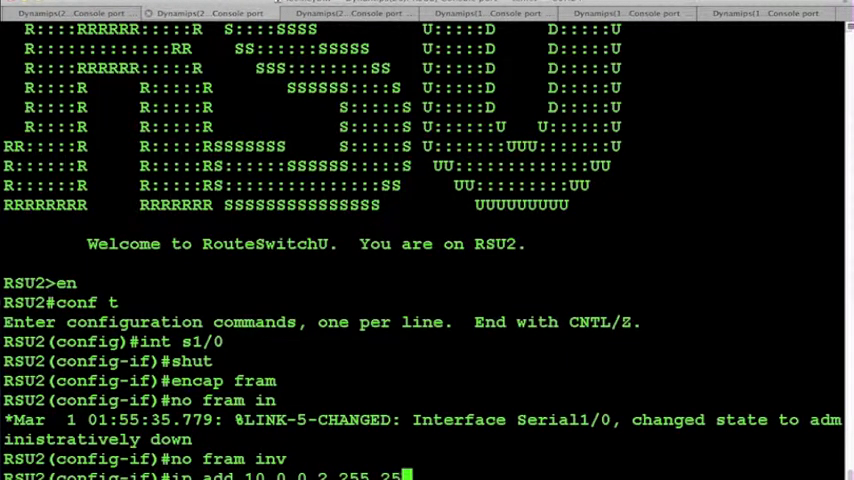
pyautogui.press('Return')
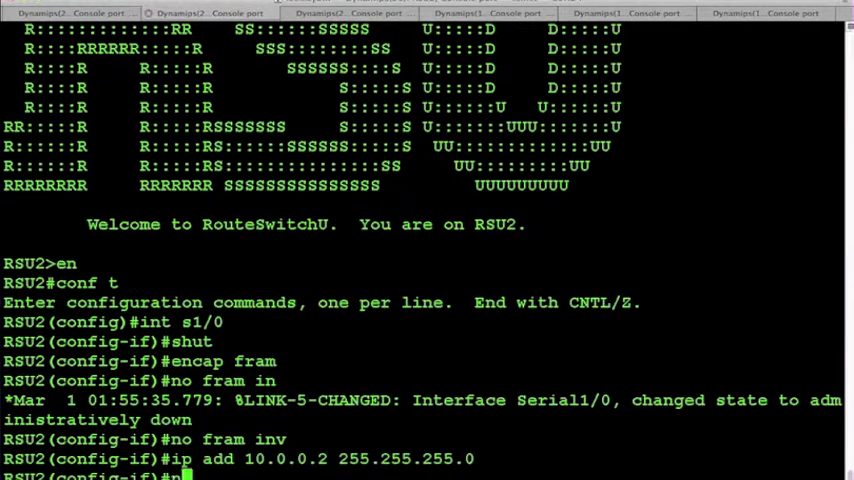
pyautogui.write('no shut')
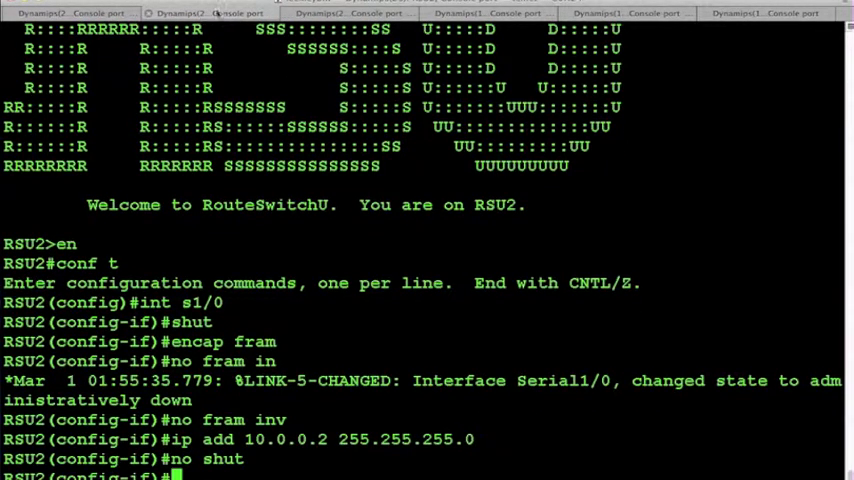
# On RSU3, enter configuration mode and begin Frame Relay setup on Serial1/0
pyautogui.click(350, 12)
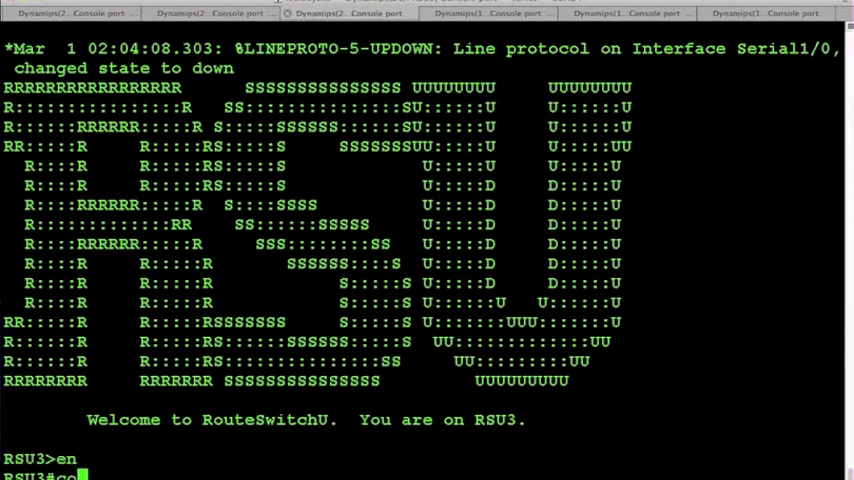
pyautogui.write('conf t')
pyautogui.write('shut')
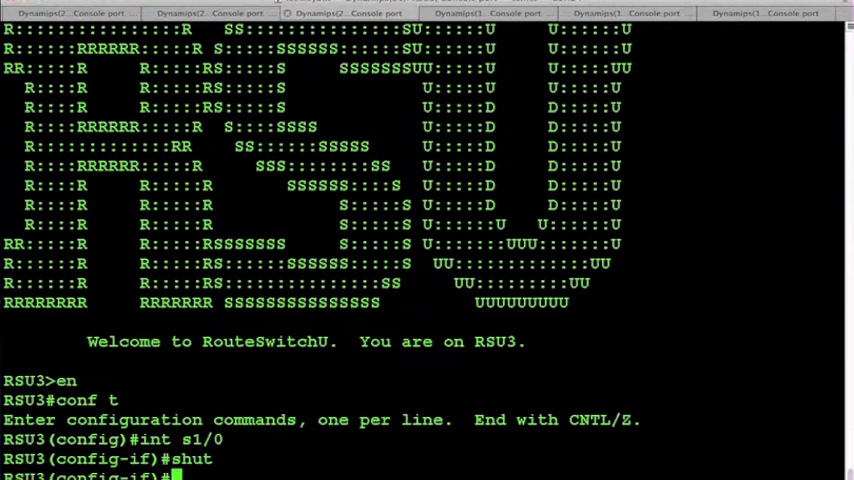
pyautogui.write('encap fram')
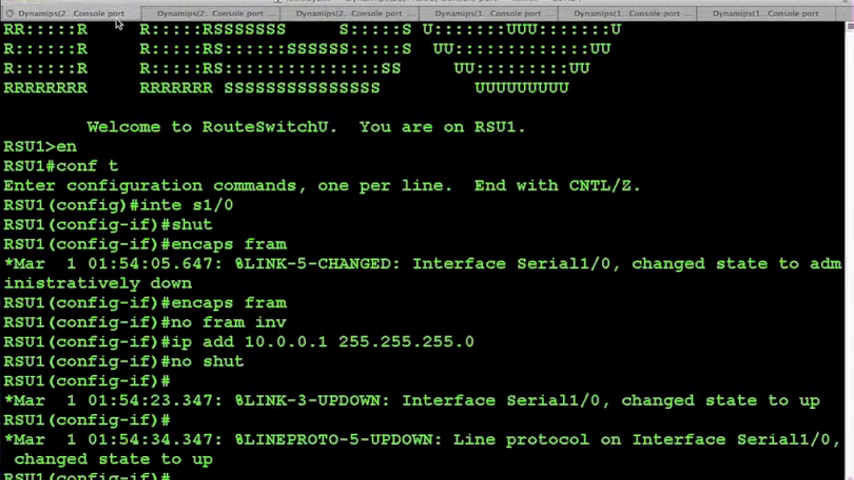
# Exit config mode, then check frame-relay map and PVCs, showing DLCIs 201 and 203 active
pyautogui.write('end')
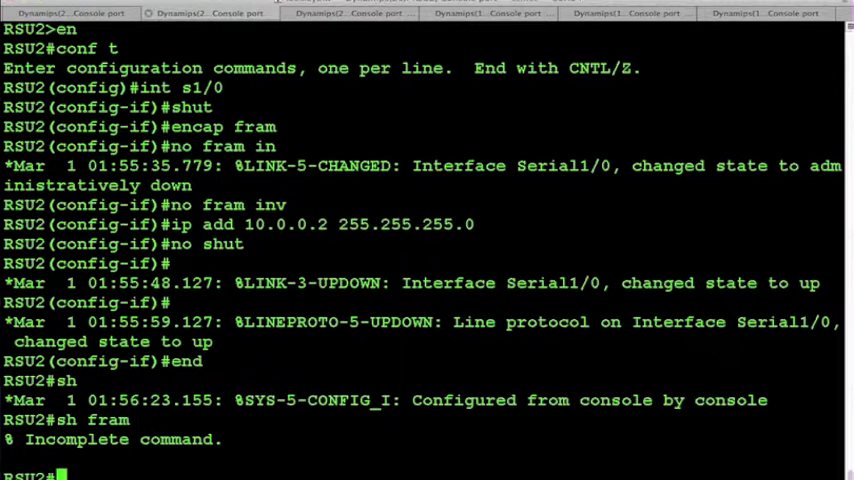
pyautogui.write('sh fram map')
pyautogui.write('sh fram pv')
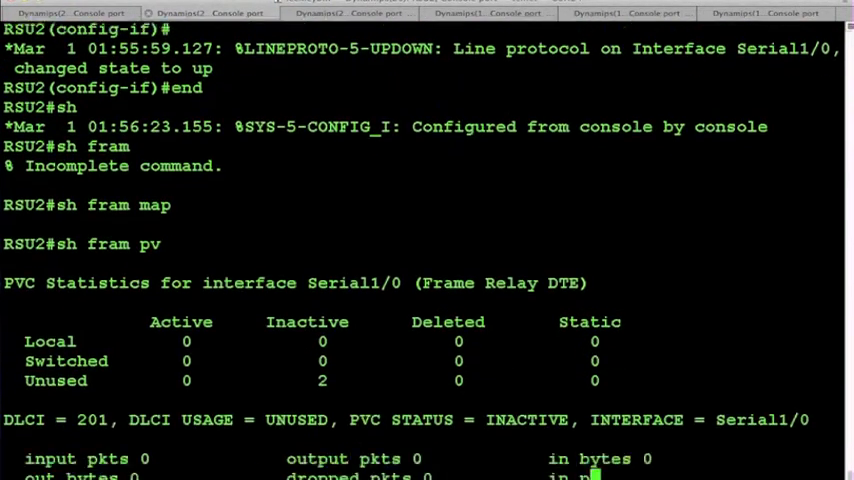
pyautogui.scroll(-3)
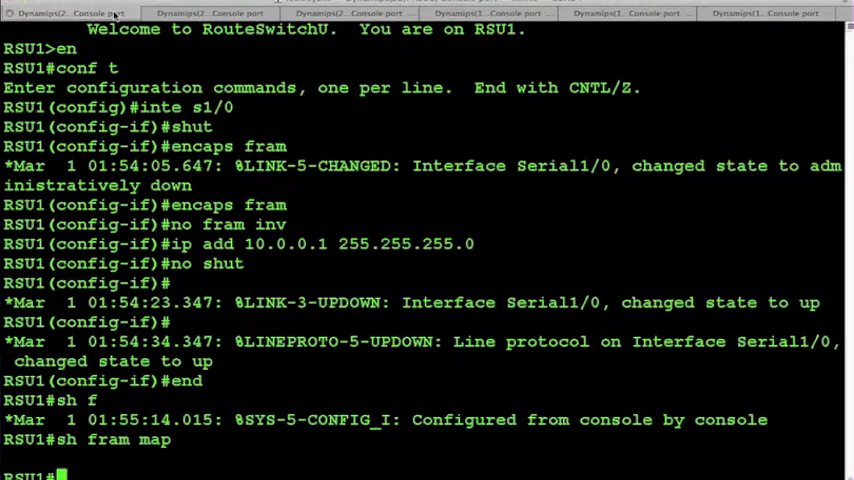
pyautogui.write('sh fram pv')
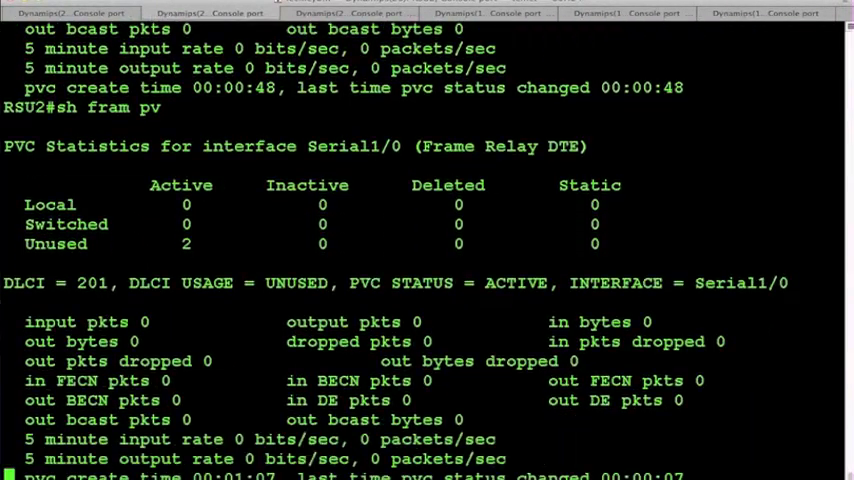
pyautogui.scroll(-3)
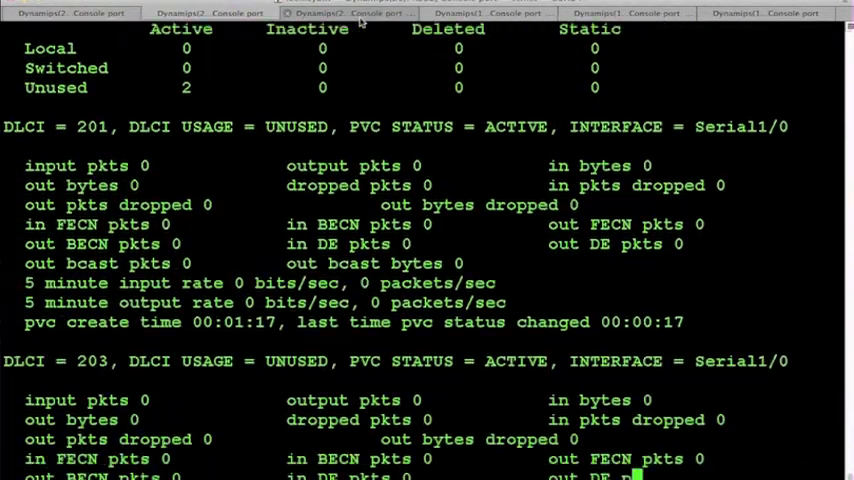
# Verify RSU3's DLCIs 301/302 are active, then view RSU1's still-empty frame-relay map
pyautogui.click(340, 12)
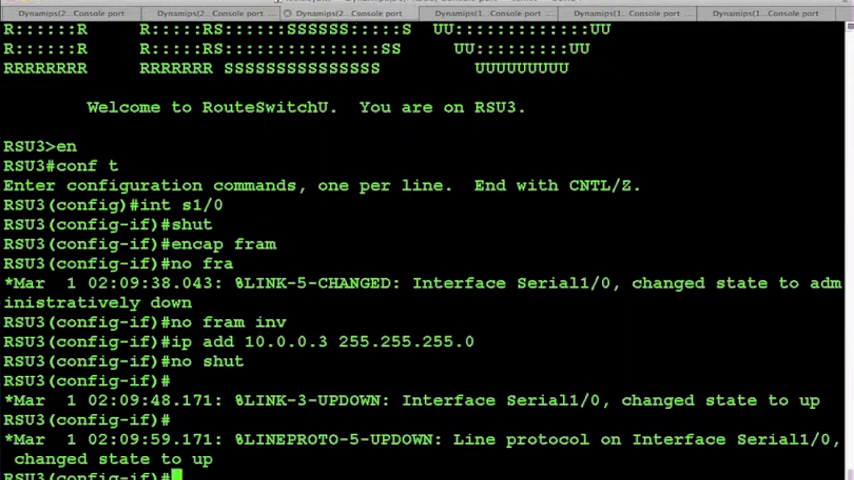
pyautogui.write('do sh fram pvc')
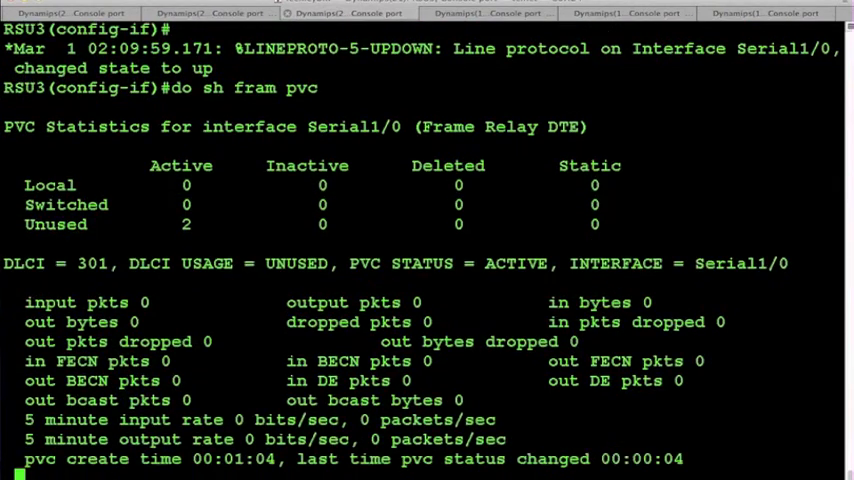
pyautogui.scroll(-3)
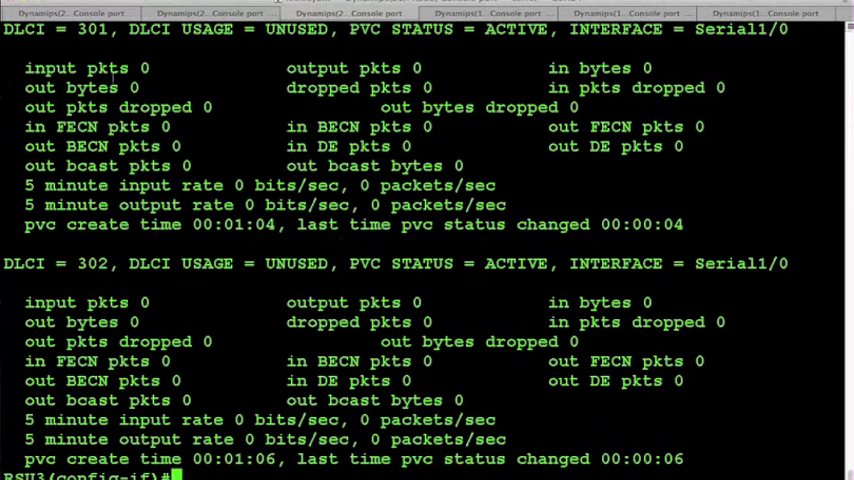
pyautogui.click(75, 13)
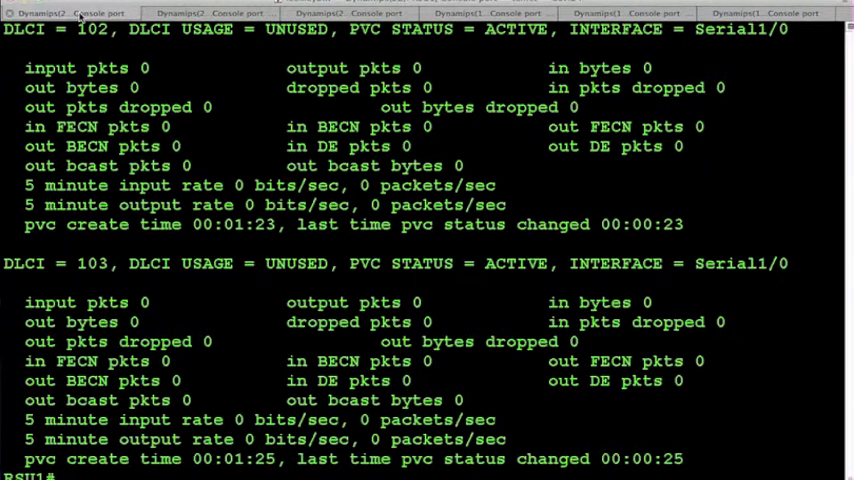
pyautogui.write('sh fram map')
pyautogui.write('int s1/0')
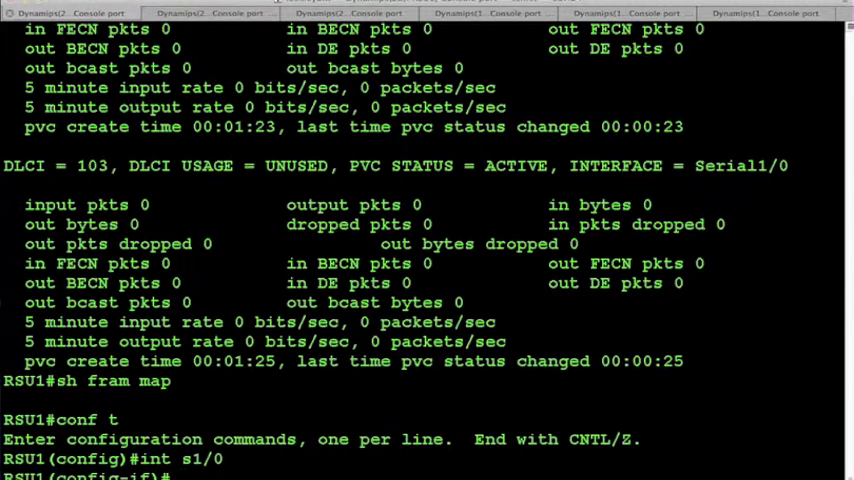
# On RSU1 Serial1/0, map 10.0.0.2 to DLCI 102 and 10.0.0.3 to DLCI 103, both broadcast
pyautogui.write('frame-relay')
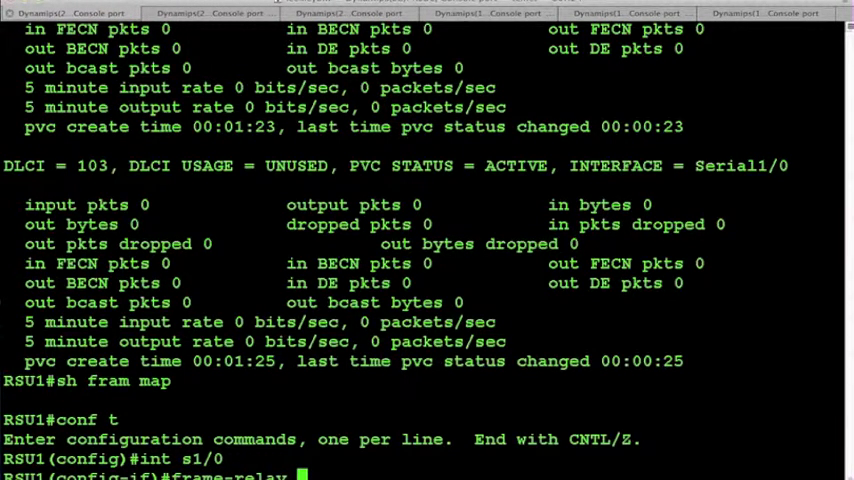
pyautogui.write('map ip')
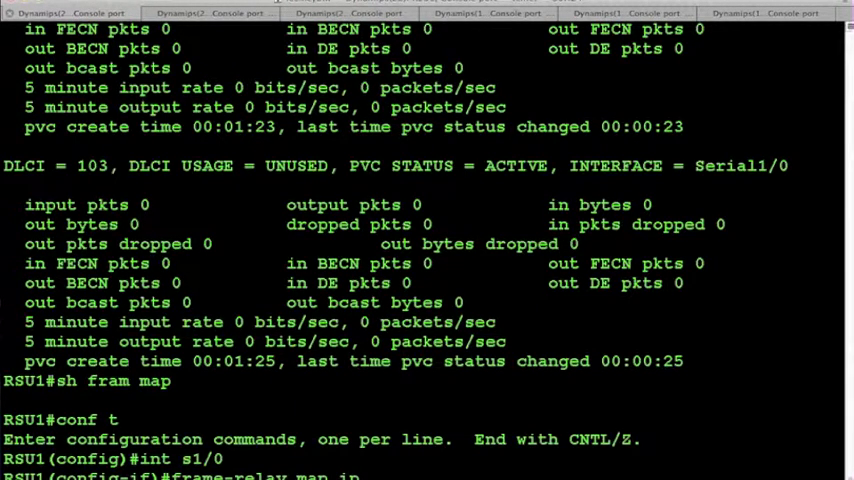
pyautogui.write('10.0')
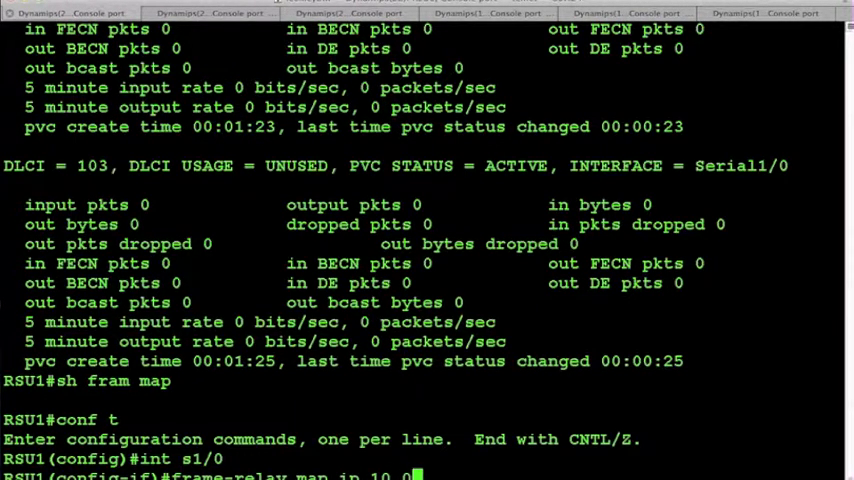
pyautogui.write('0.2 102 broadcast')
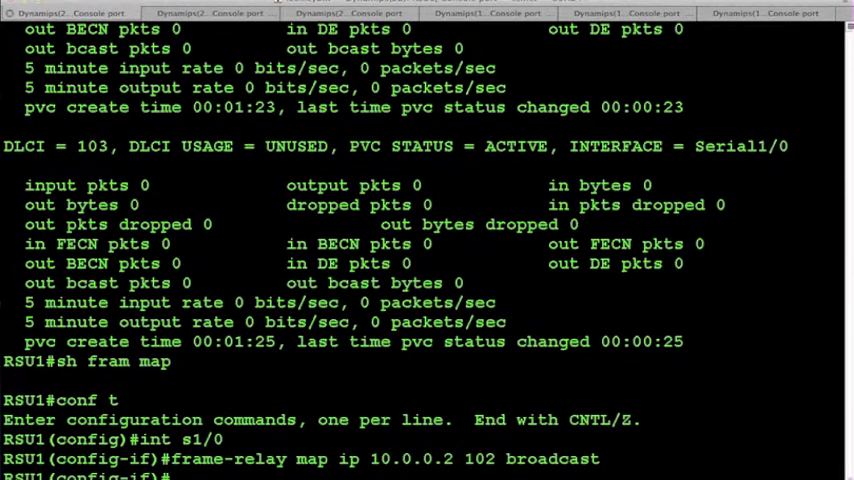
pyautogui.write('frame-relay map ip 10.0.0.2 103 broadcast')
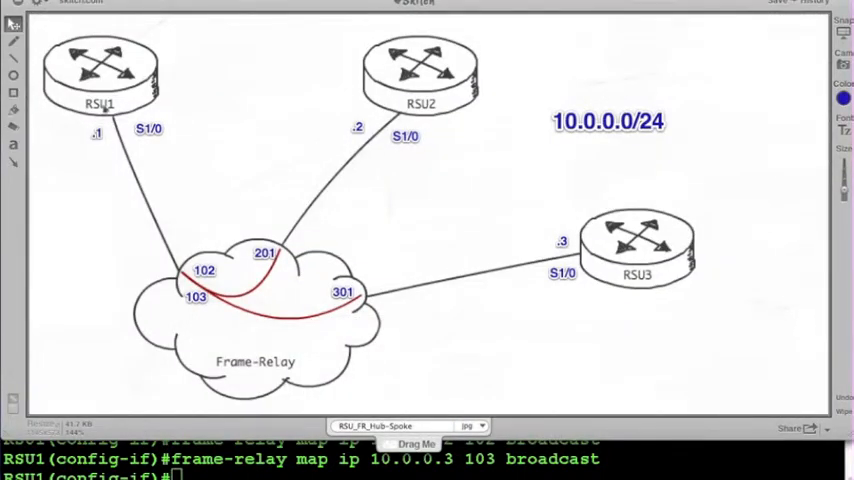
# Review the Skitch DLCI diagram, then exit configuration mode on RSU1
pyautogui.click(203, 271)
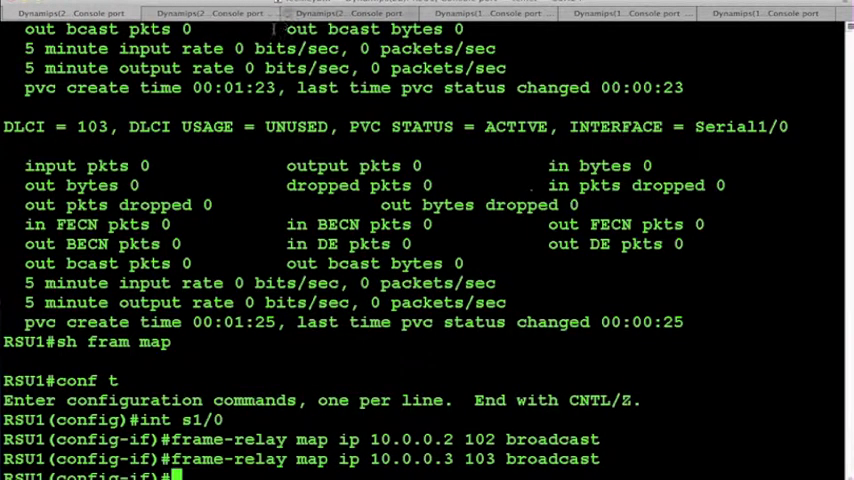
pyautogui.write('end')
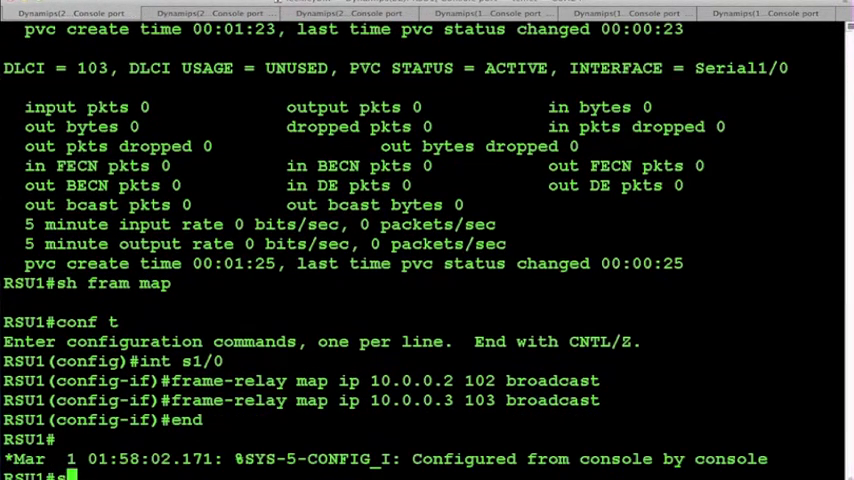
# Show RSU1's static maps for DLCIs 102 and 103, then ping 10.0.0.2 (0/5 fails)
pyautogui.write('sh fram map')
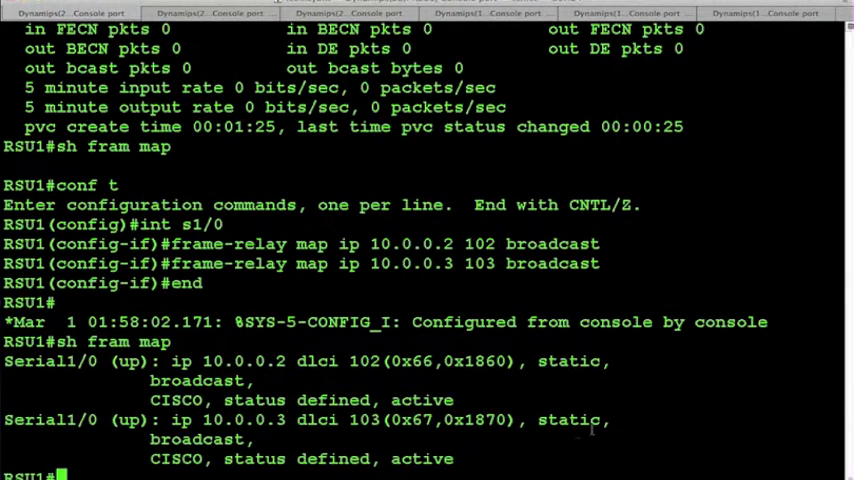
pyautogui.doubleClick(570, 418)
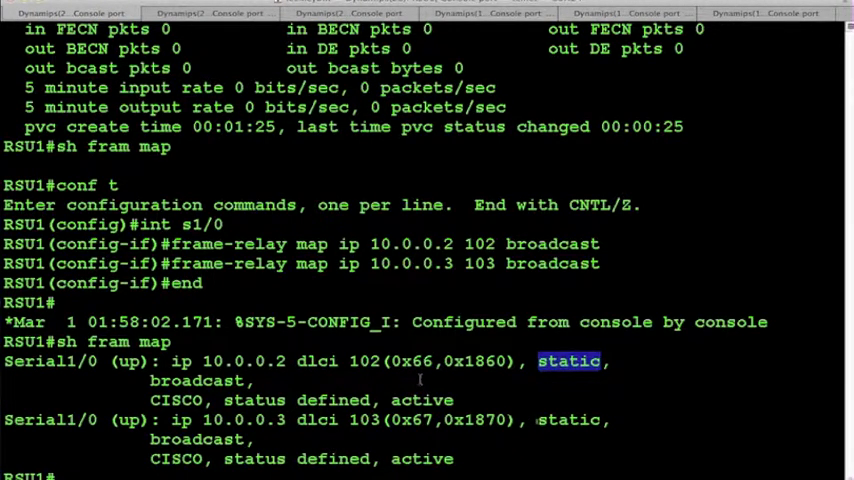
pyautogui.write('ping 10.0.0.2')
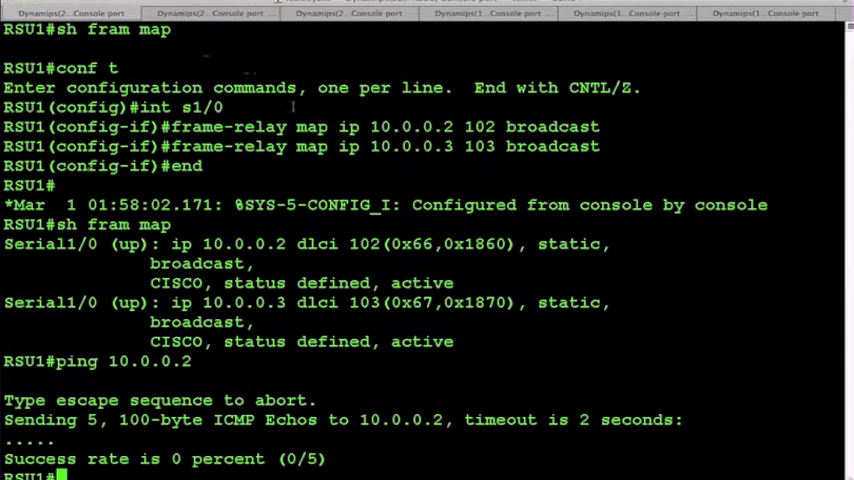
# Debug frame-relay packets on RSU2, observe DLCI 201 encapsulation failures, then turn debugging off
pyautogui.click(200, 12)
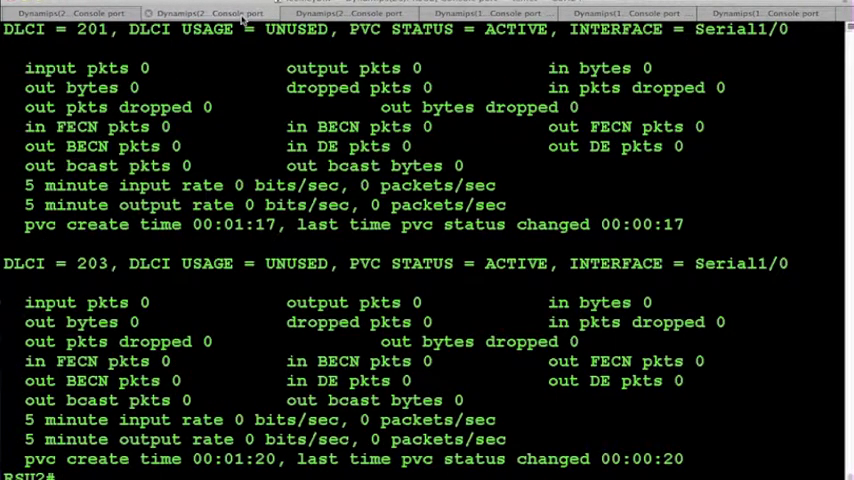
pyautogui.write('debg')
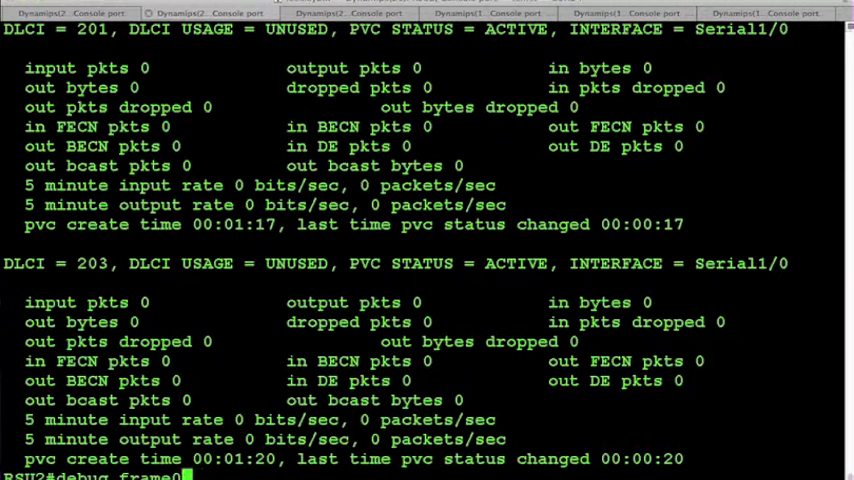
pyautogui.write('frame-re')
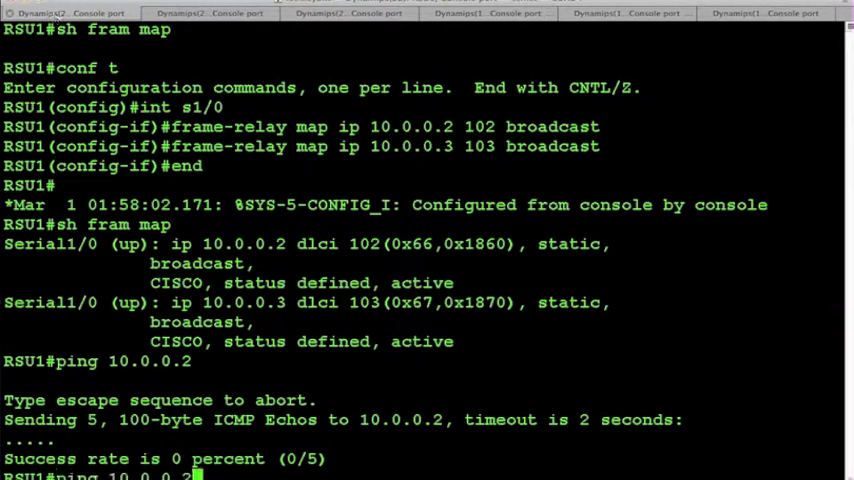
pyautogui.write('relay packet')
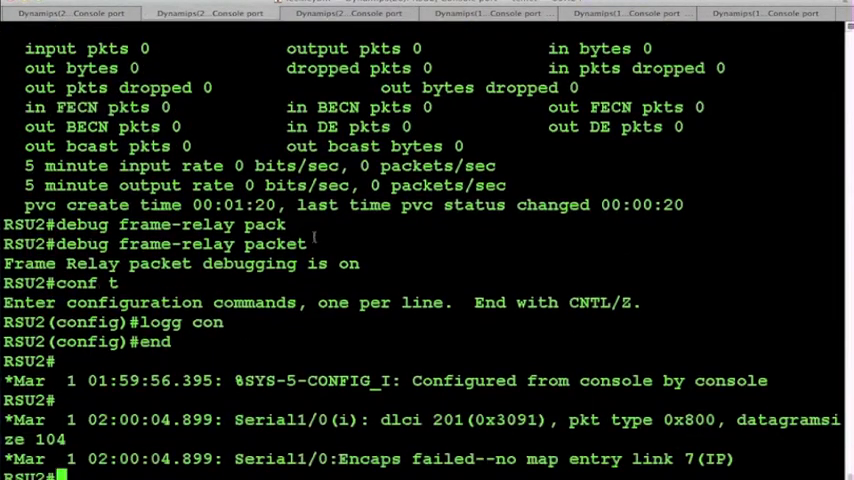
pyautogui.scroll(-3)
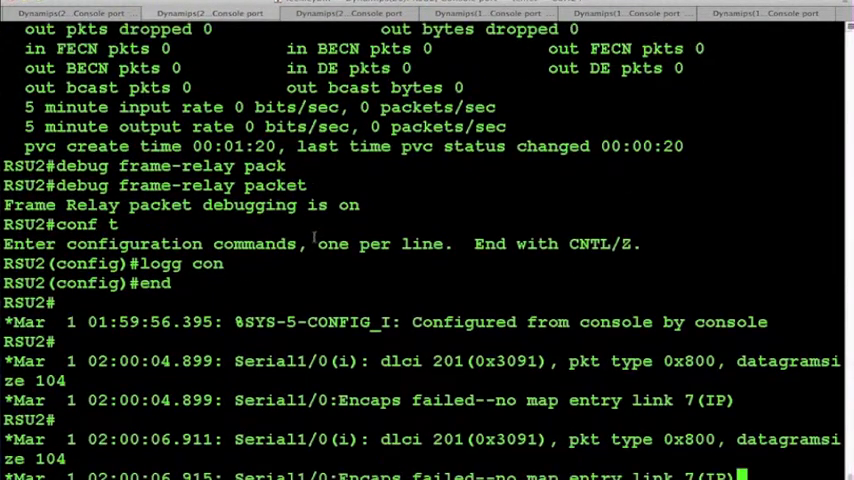
pyautogui.scroll(-3)
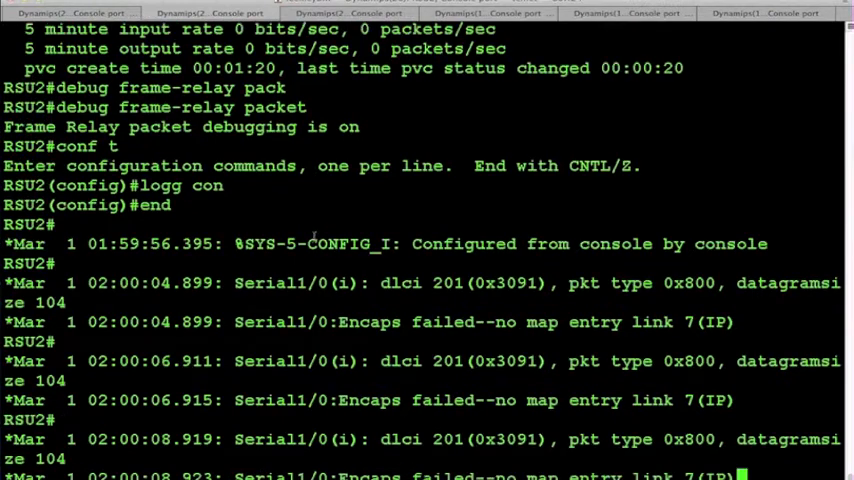
pyautogui.scroll(-3)
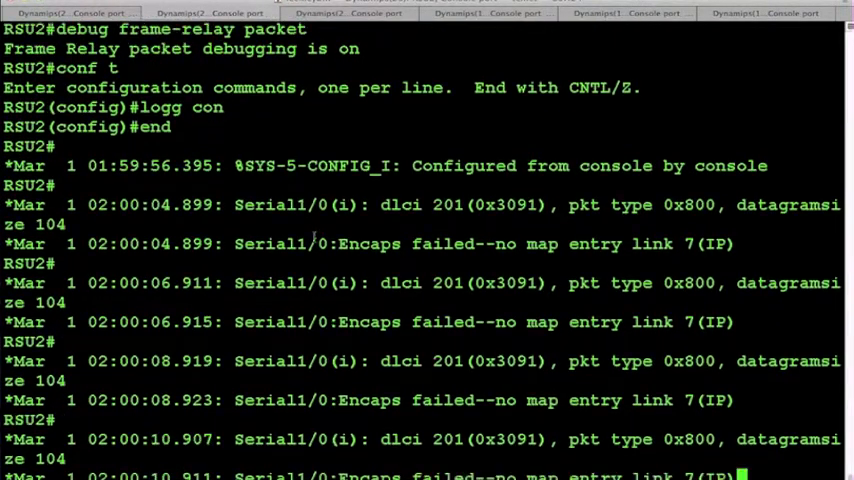
pyautogui.scroll(-3)
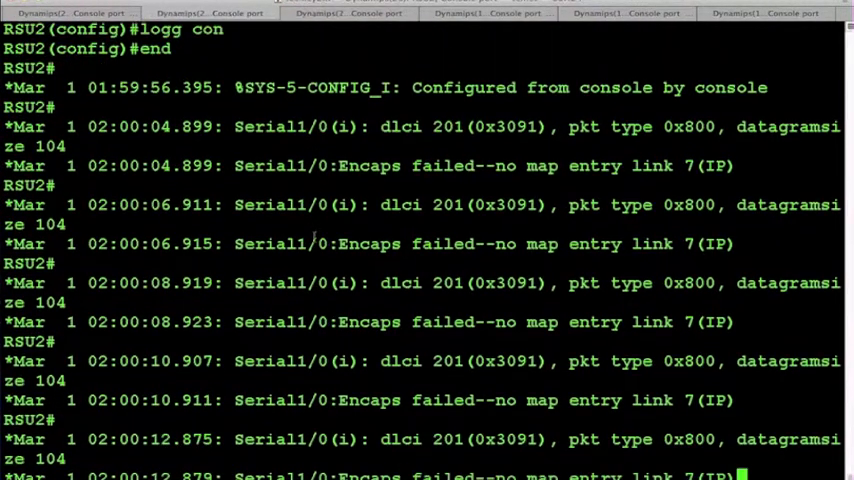
pyautogui.scroll(-3)
pyautogui.write('conf t')
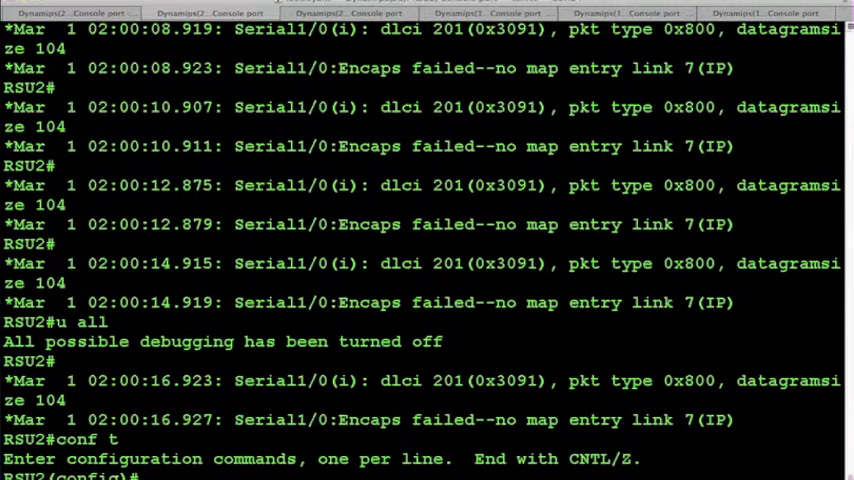
# On RSU2 Serial1/0, map 10.0.0.1 to DLCI 201 with broadcast
pyautogui.write('int s1/0')
pyautogui.write('fram map ip')
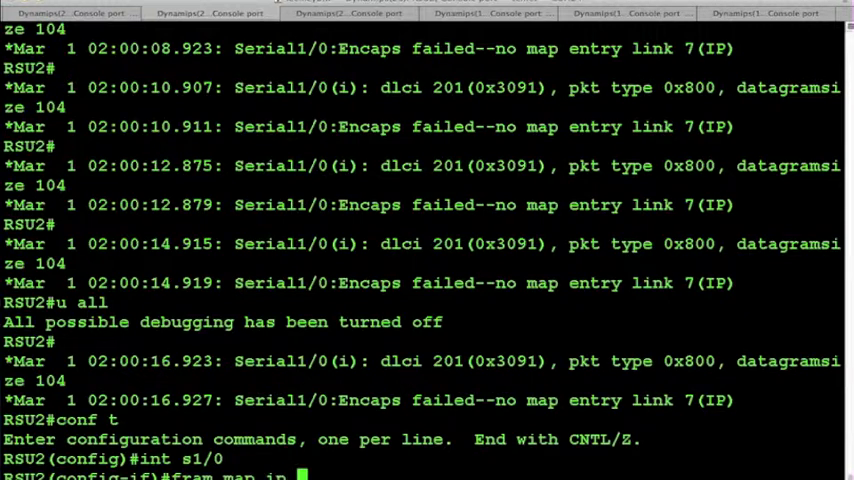
pyautogui.write('10.0.0.1')
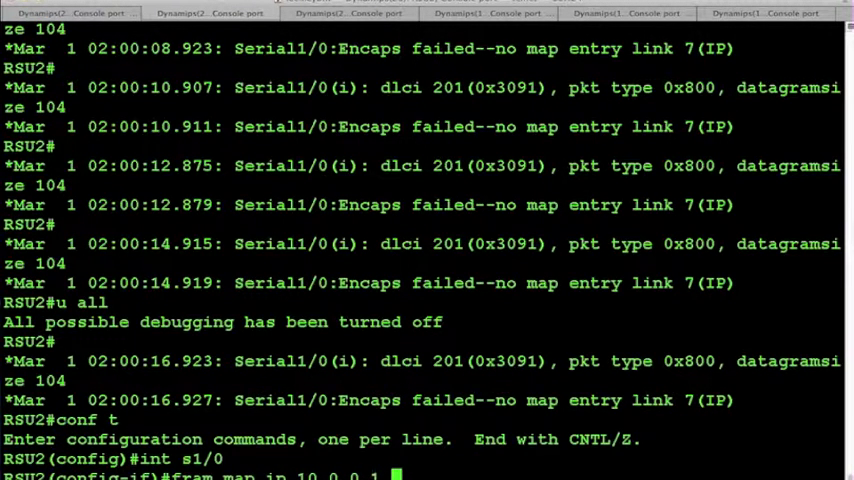
pyautogui.write('201')
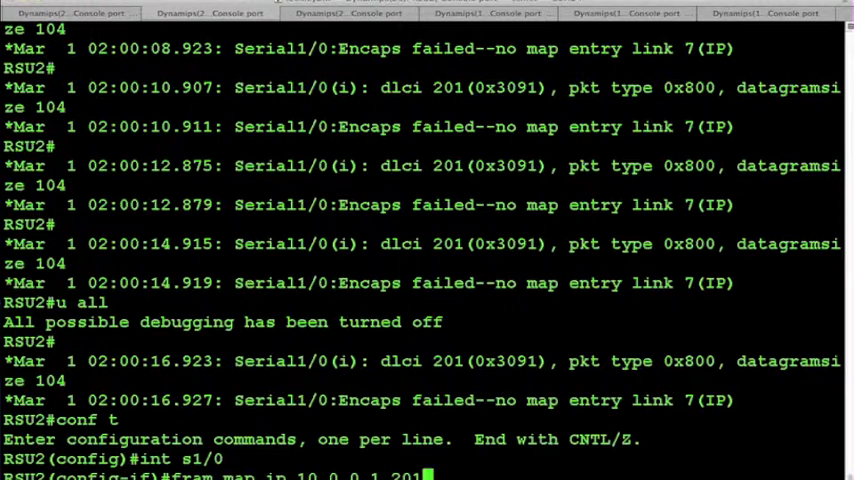
pyautogui.write('broadcast')
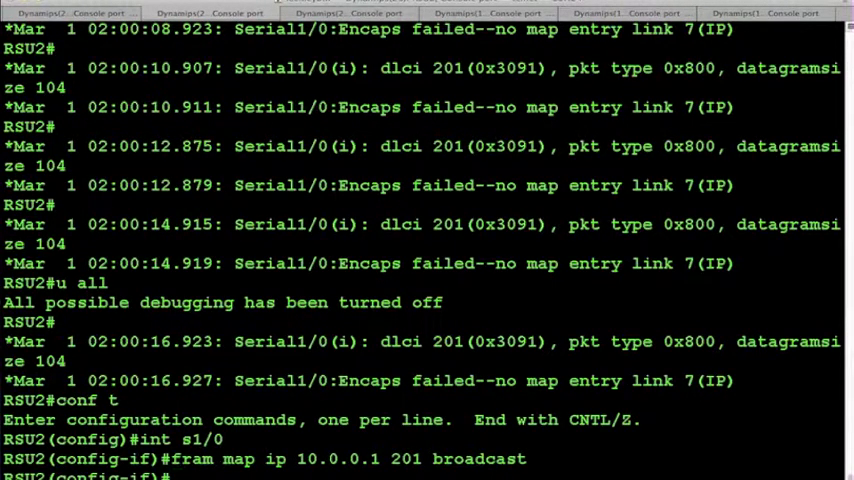
# Start typing a frame-relay map for 10.0.0.3 via DLCI 201
pyautogui.write('fram map')
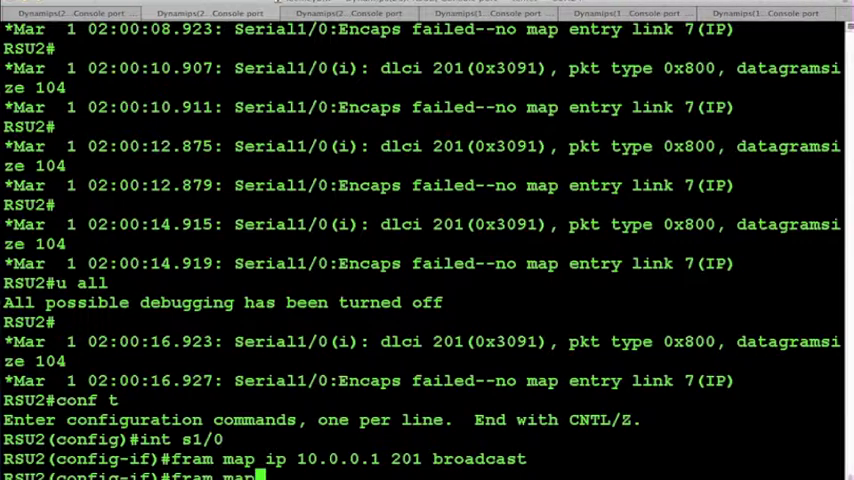
pyautogui.write('ip 10.0.0.3')
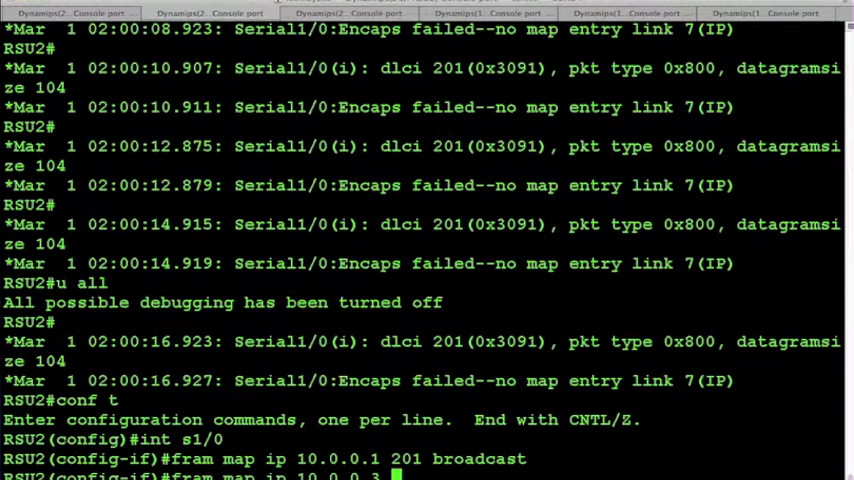
pyautogui.write('201')
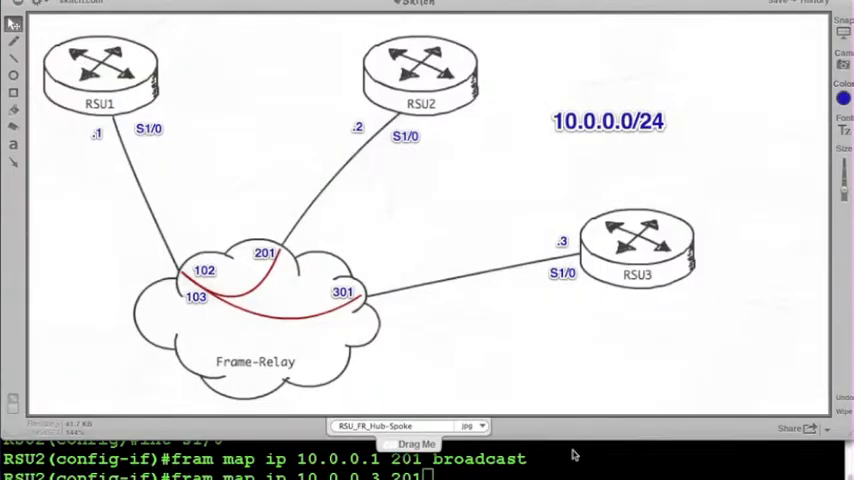
# Check the Skitch diagram's DLCI labels while adding RSU2's 10.0.0.3 map over DLCI 201
pyautogui.click(263, 253)
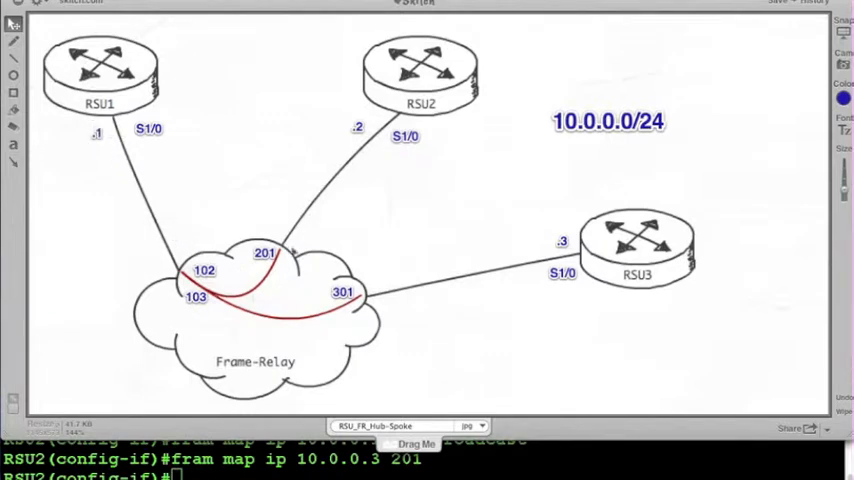
pyautogui.moveTo(152, 276)
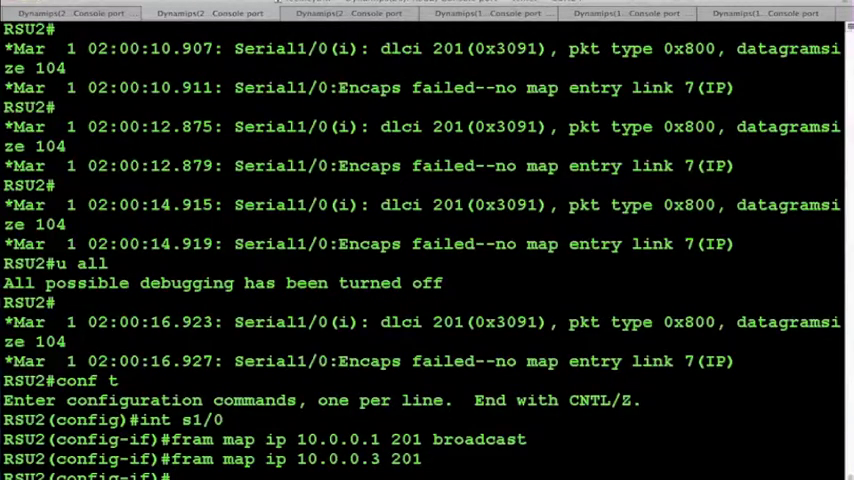
# Ping 10.0.0.2 ten times from RSU1, then ping 10.0.0.1 and 10.0.0.3 from RSU2
pyautogui.click(65, 13)
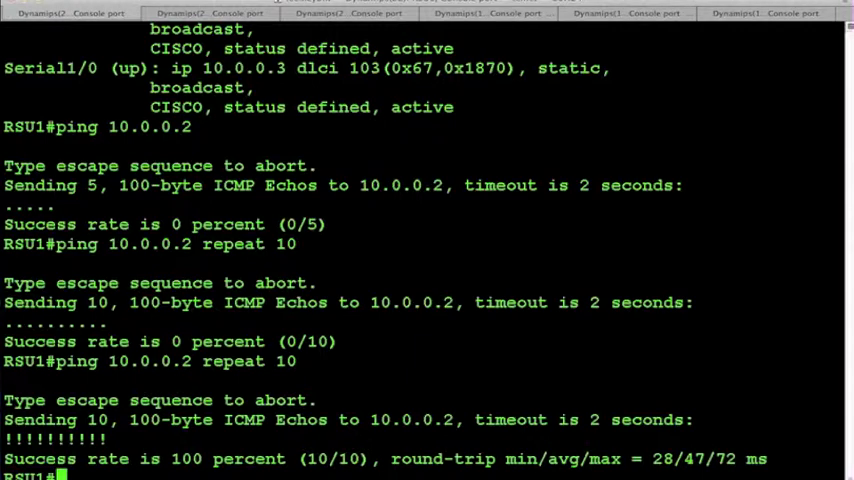
pyautogui.click(200, 12)
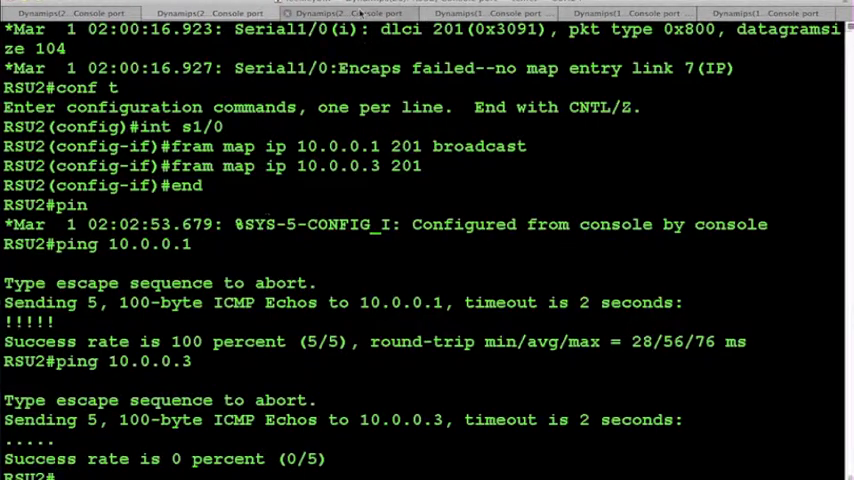
pyautogui.click(355, 12)
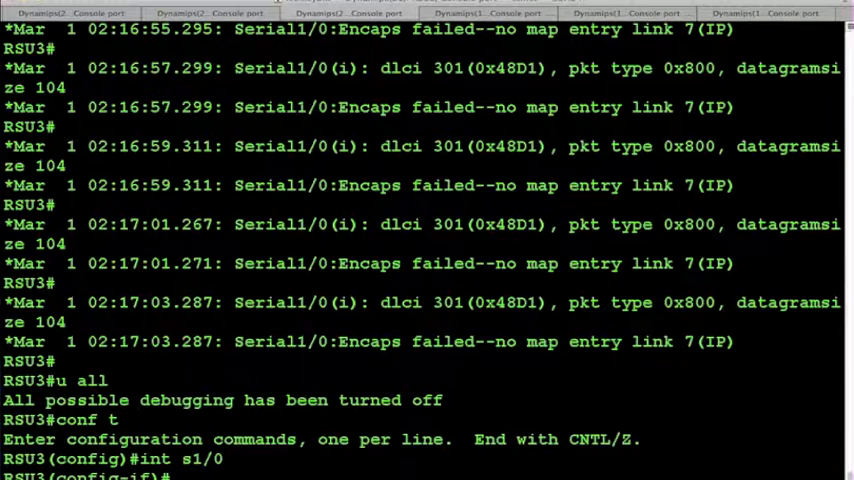
# On RSU3 Serial1/0, map 10.0.0.1 (broadcast) and 10.0.0.2 to DLCI 301, then ping 10.0.0.2
pyautogui.write('fram map ip 10.0.0.1')
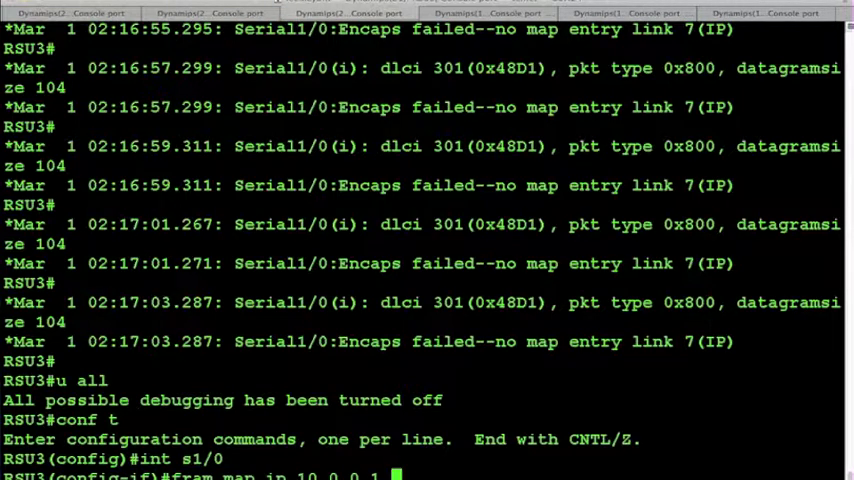
pyautogui.write('301')
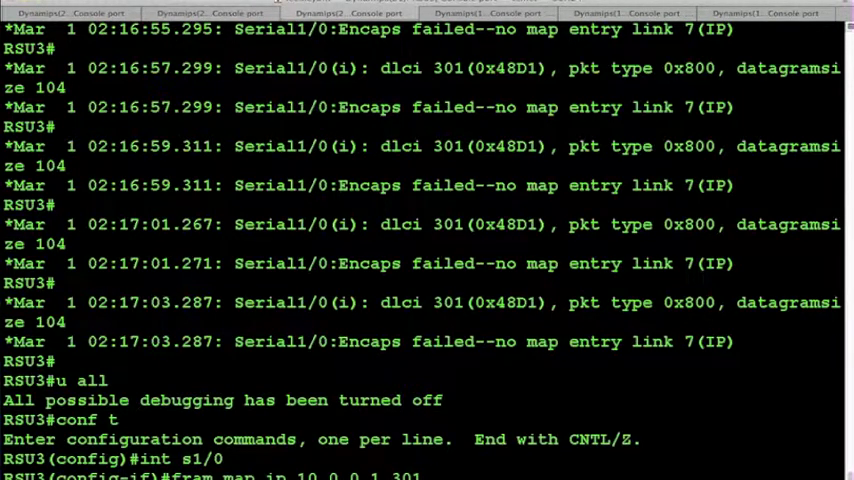
pyautogui.write('broadcast')
pyautogui.write('fram ')
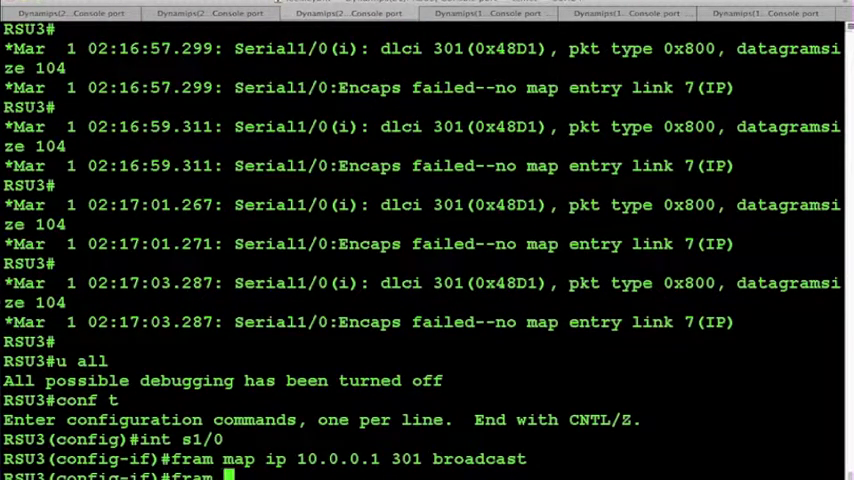
pyautogui.write('map ip 10.0.0.2 301')
pyautogui.write('ping 10.0.0.2')
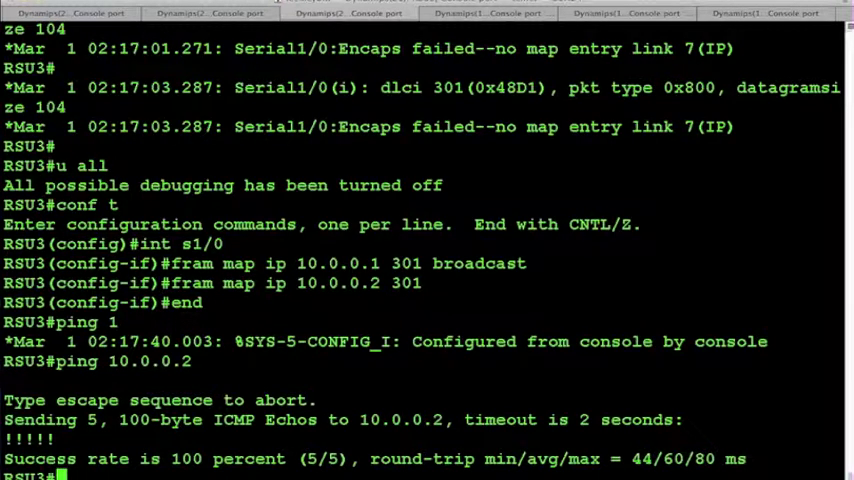
pyautogui.click(185, 12)
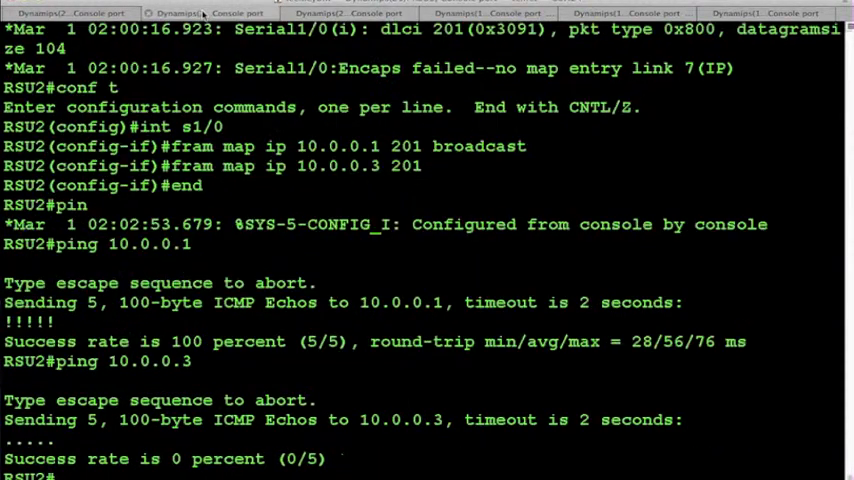